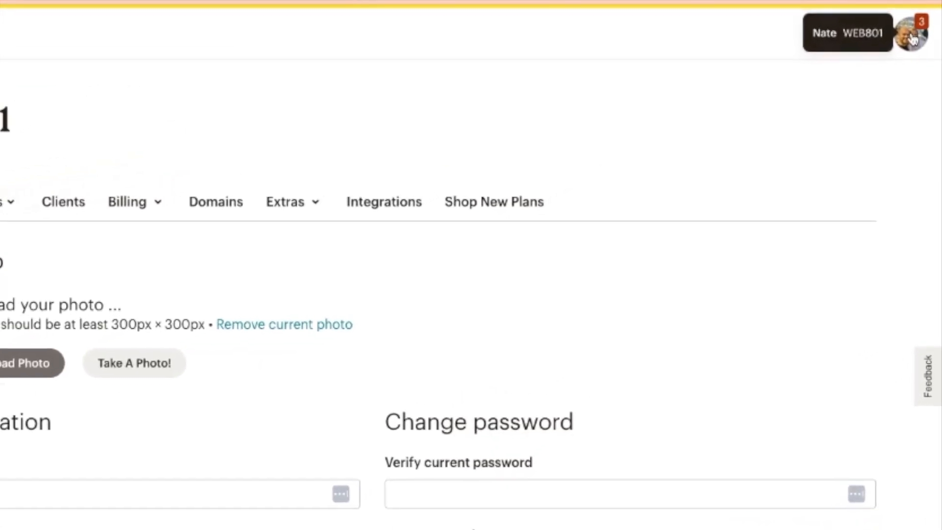
Reach the WEB801 account's Domains page via the avatar menu and Profile.
left_click(900, 40)
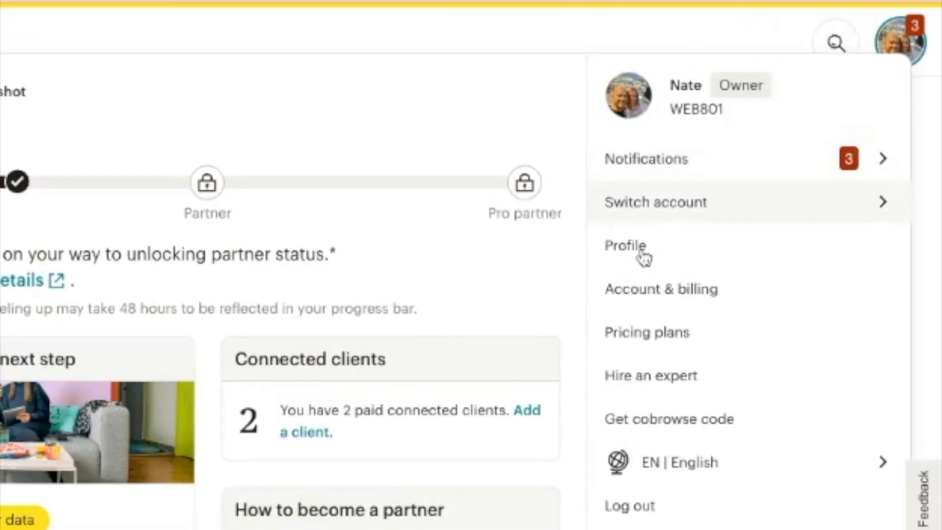
left_click(625, 245)
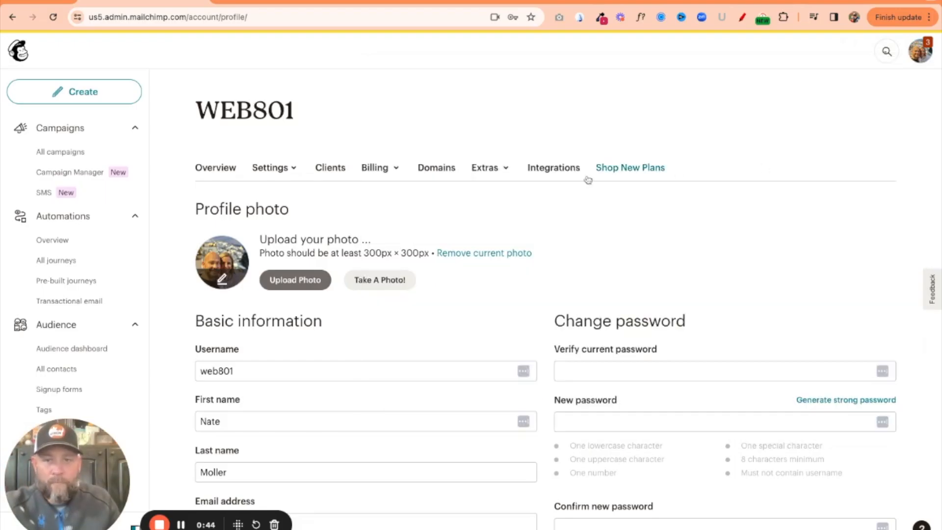
mouse_move(436, 168)
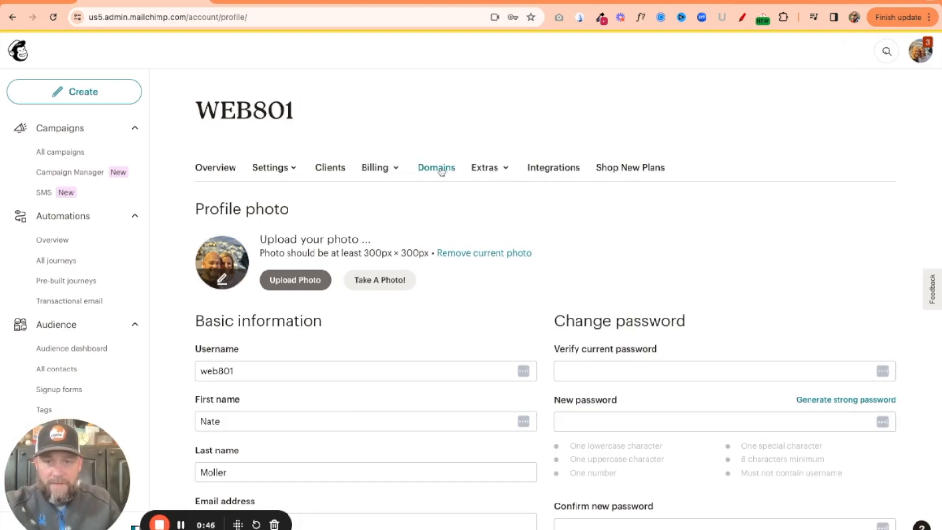
left_click(435, 167)
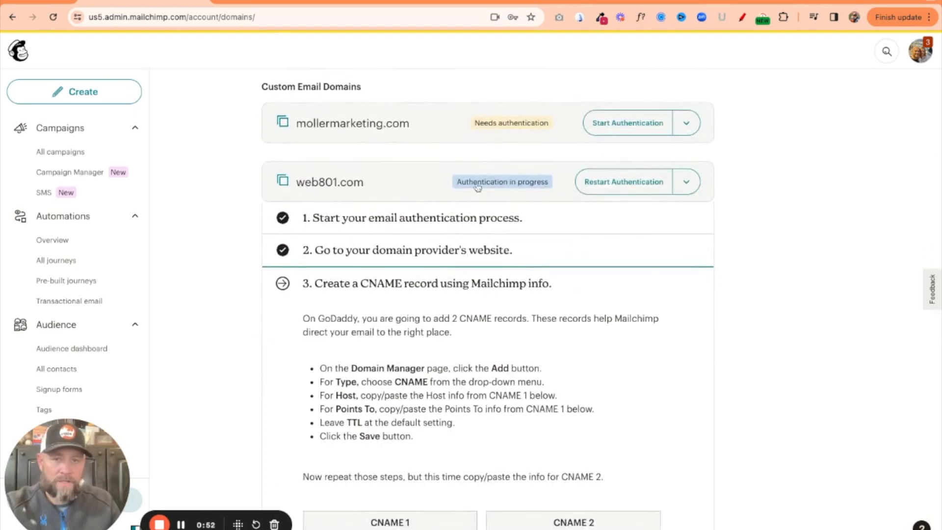
Scroll to step 3 of web801.com's authentication showing the k2/k3 domainkey CNAME values.
scroll("down", 3)
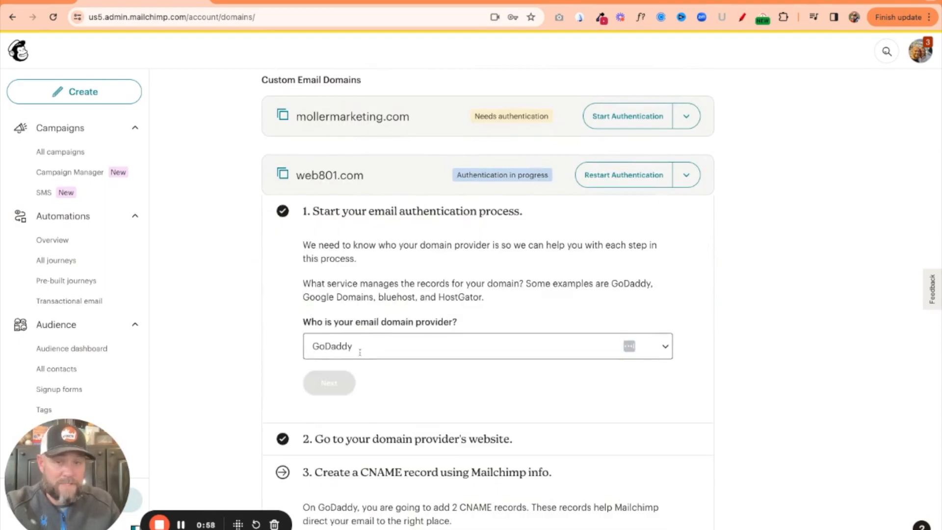
scroll("down", 3)
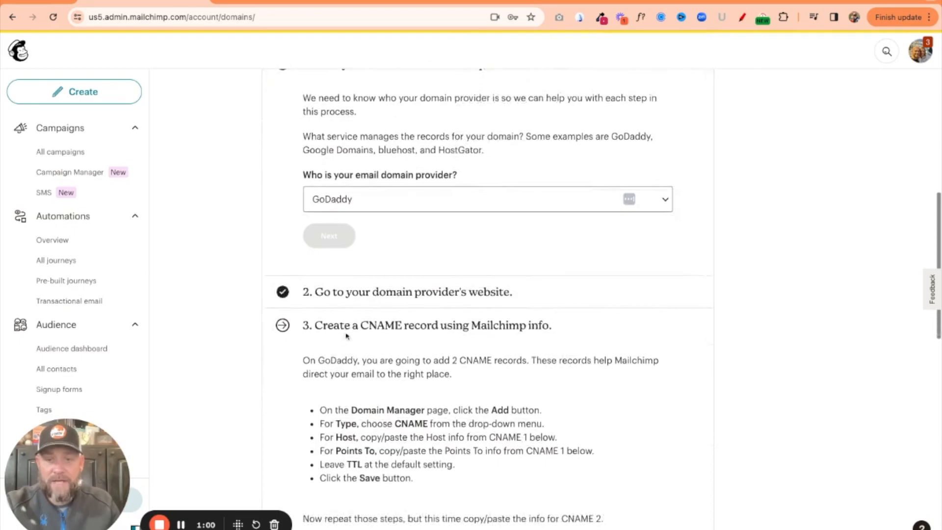
scroll("down", 3)
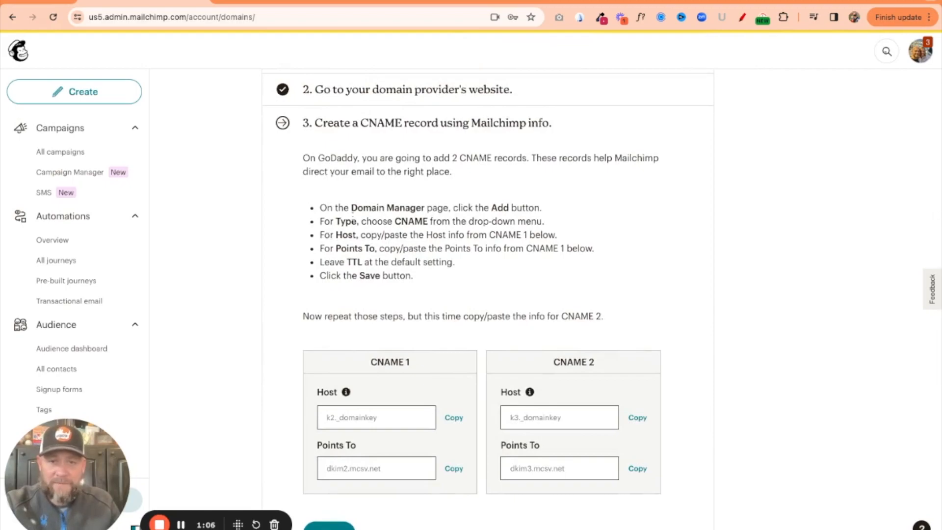
mouse_move(495, 269)
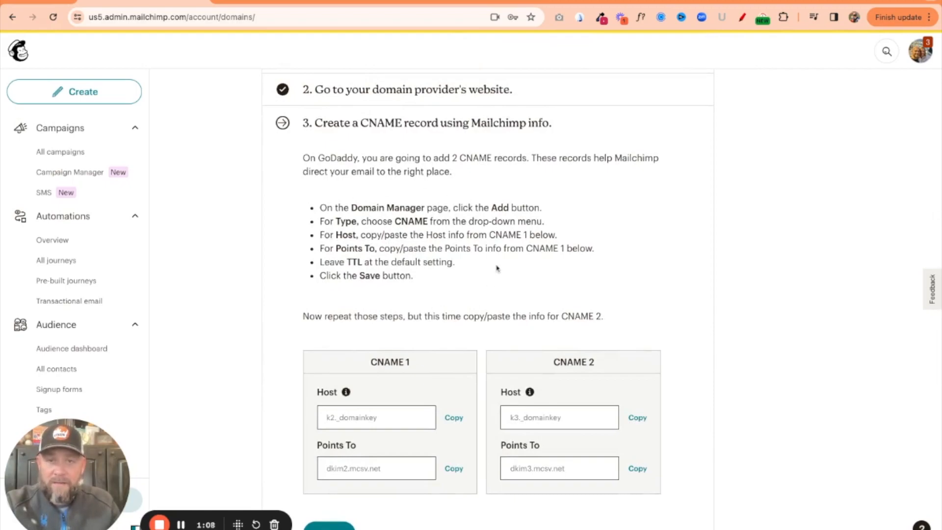
scroll("down", 3)
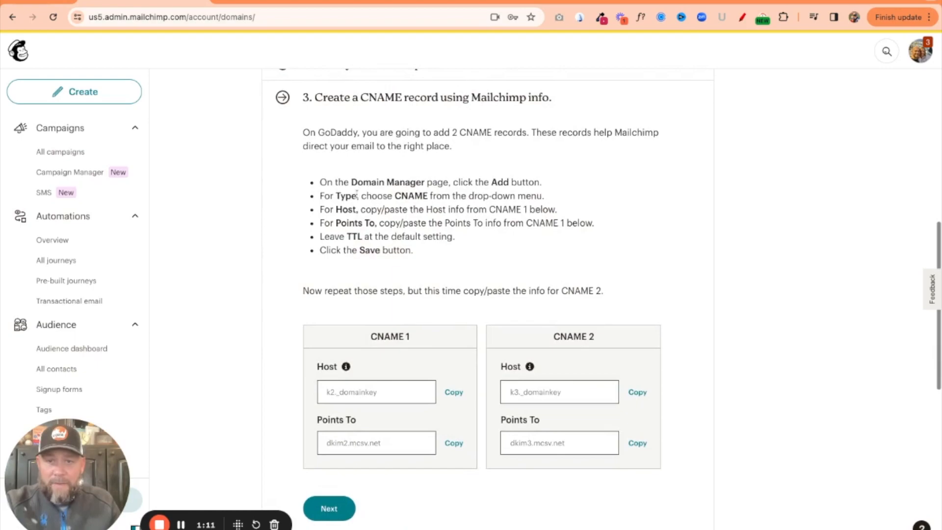
mouse_move(416, 211)
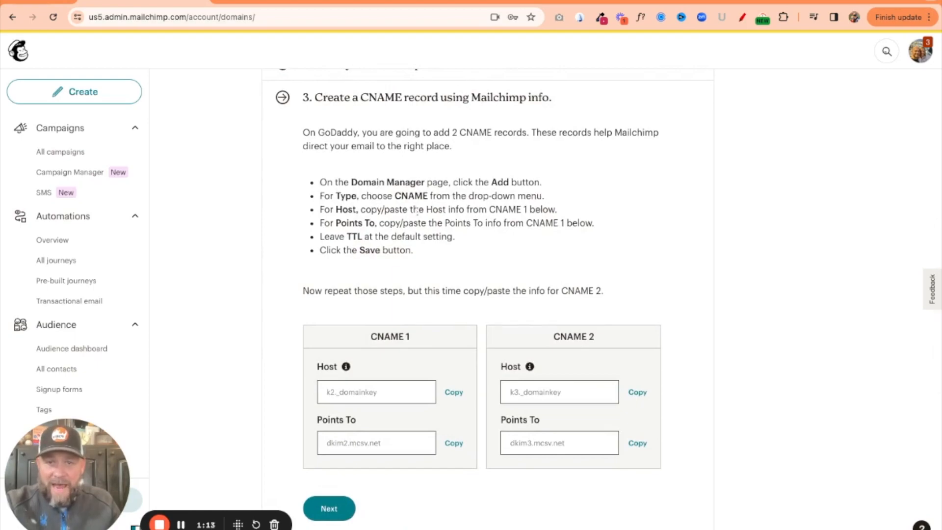
scroll("down", 3)
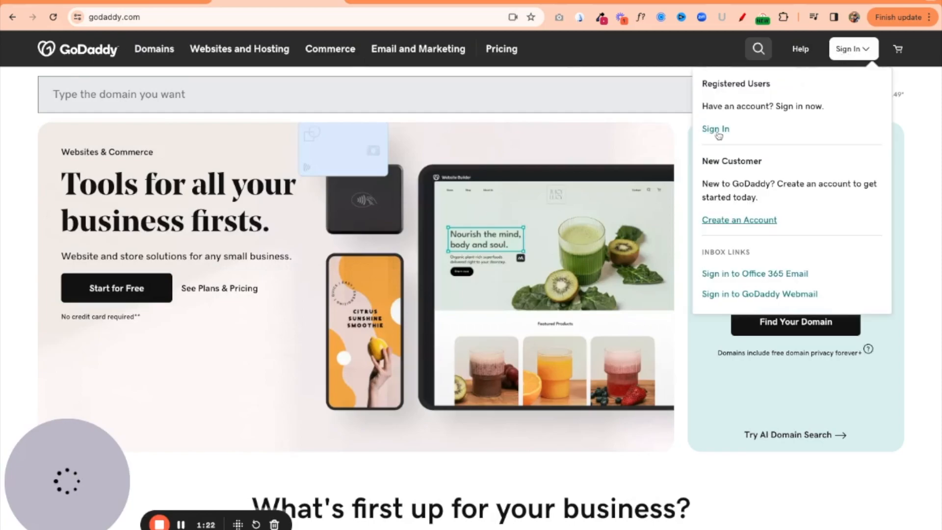
Sign in to GoDaddy and reach web801.com's DNS records list via Manage Domain.
left_click(715, 128)
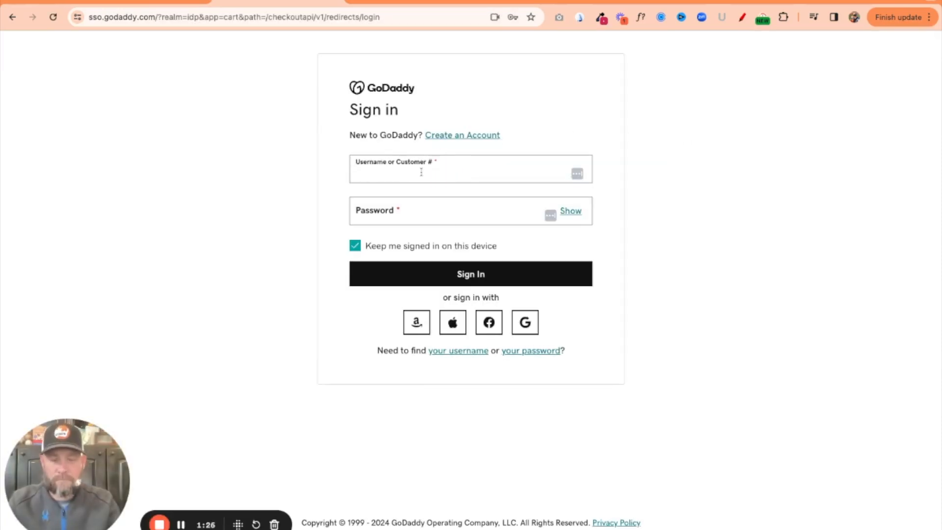
type("moll")
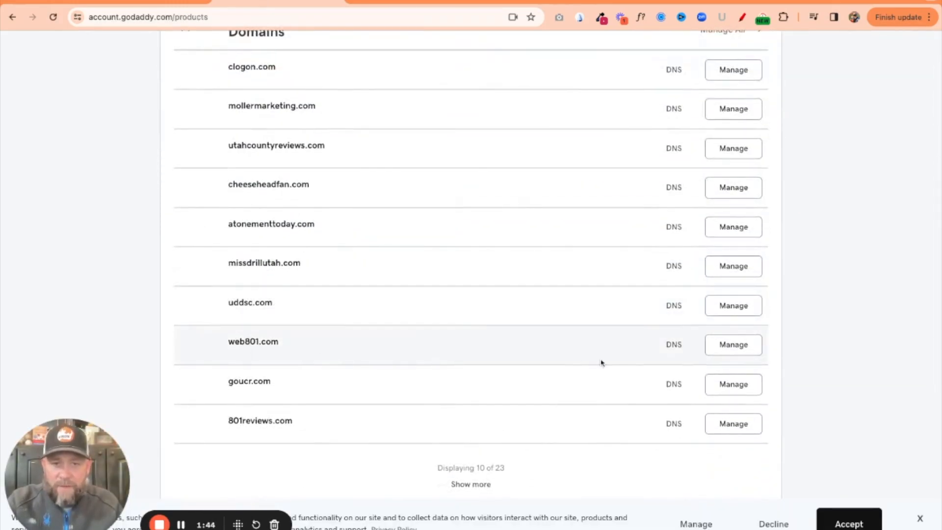
left_click(732, 345)
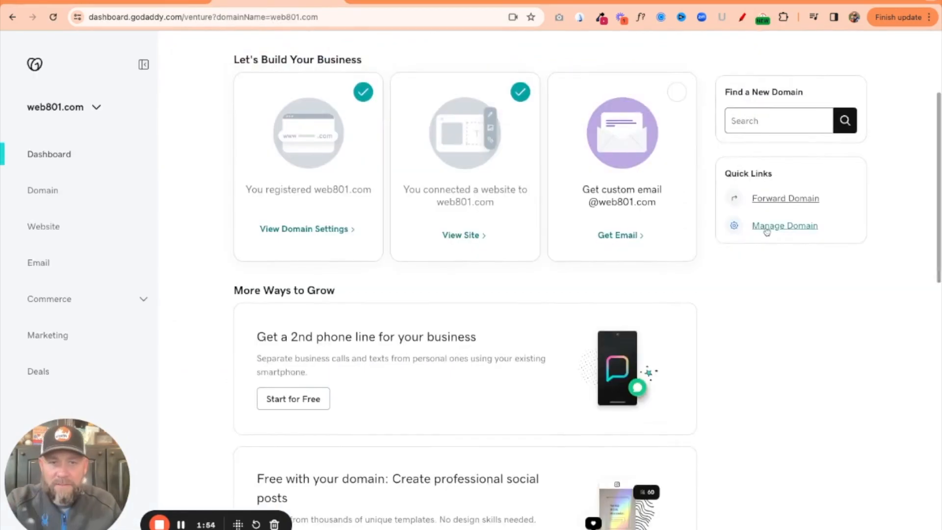
left_click(784, 225)
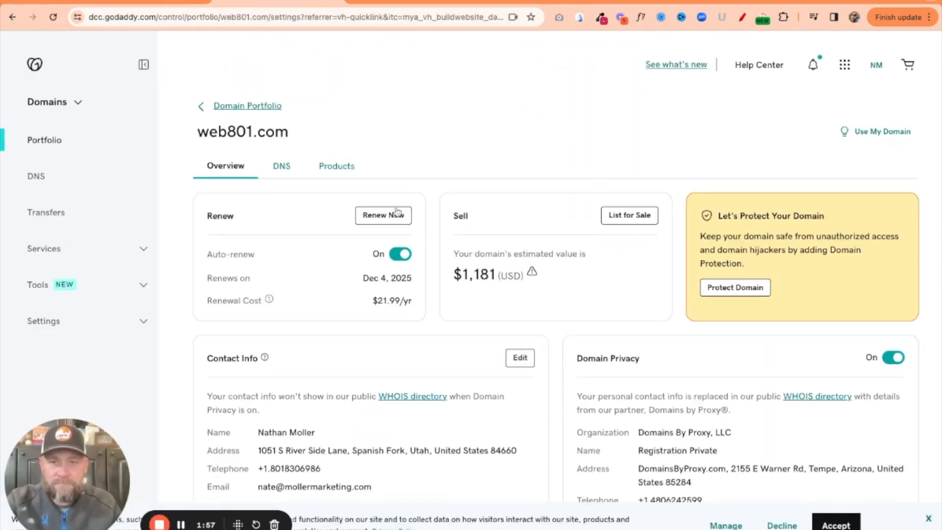
left_click(282, 166)
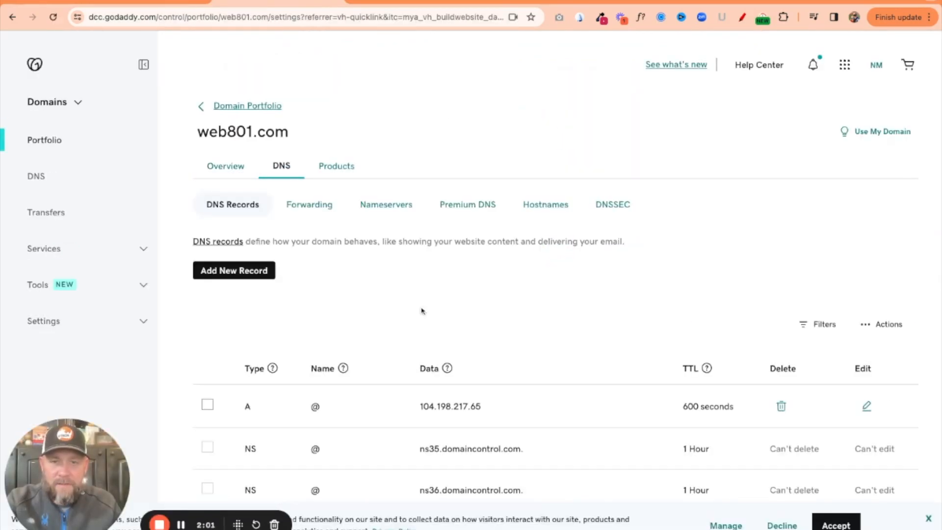
scroll("down", 3)
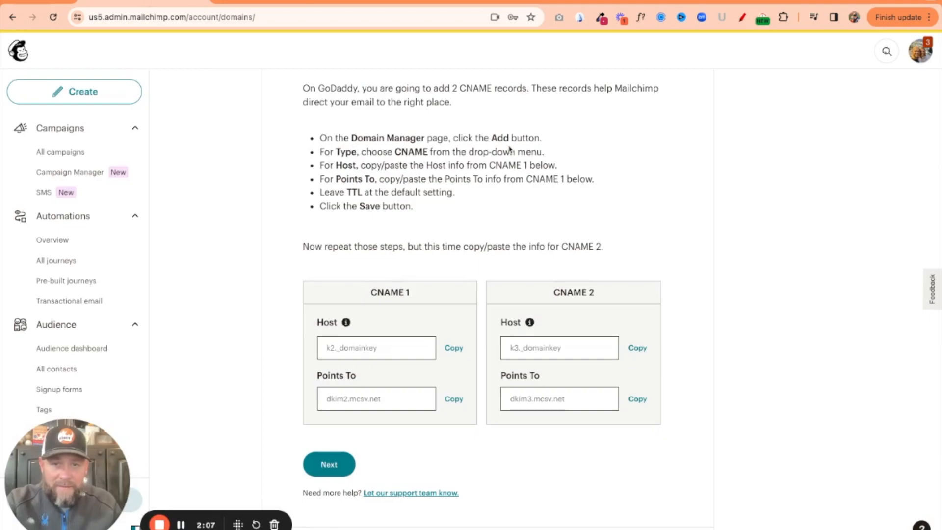
mouse_move(399, 162)
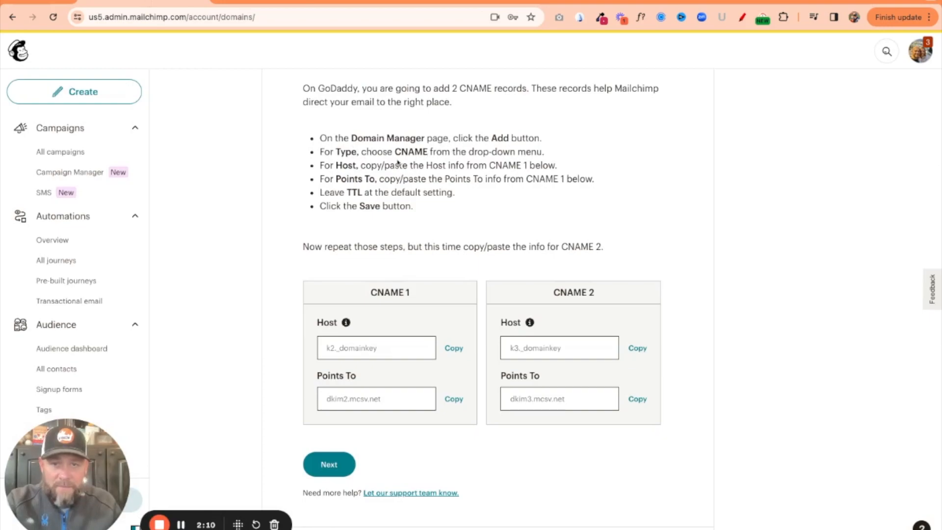
mouse_move(408, 174)
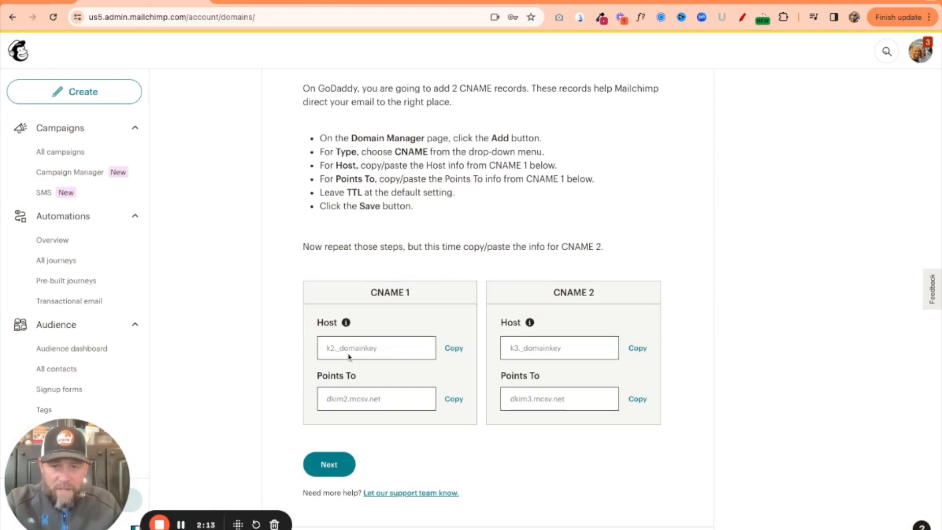
mouse_move(370, 356)
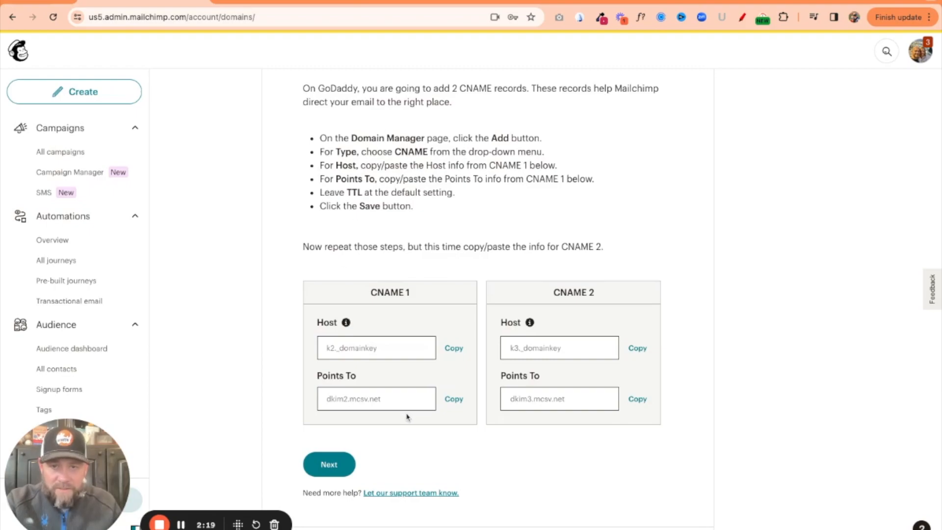
mouse_move(451, 202)
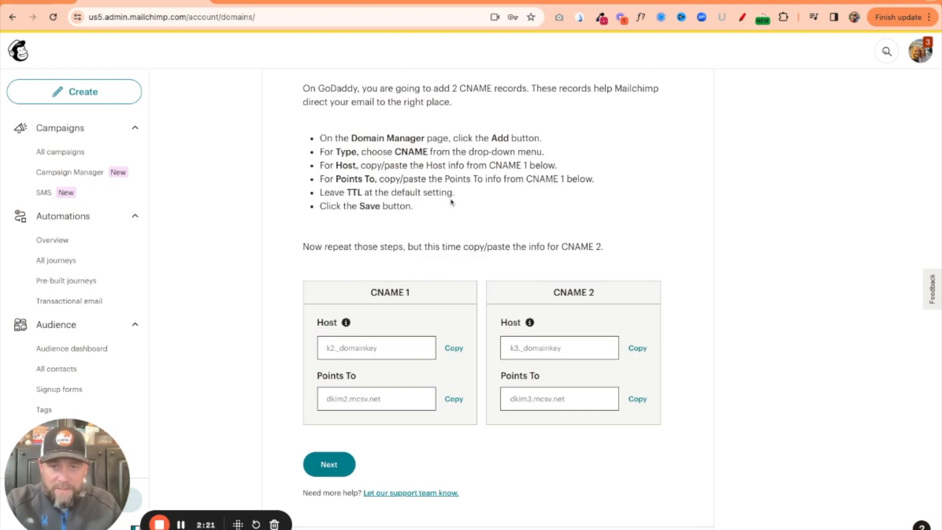
Scroll Mailchimp's authentication steps down toward step 4, Create a DMARC record.
scroll("down", 3)
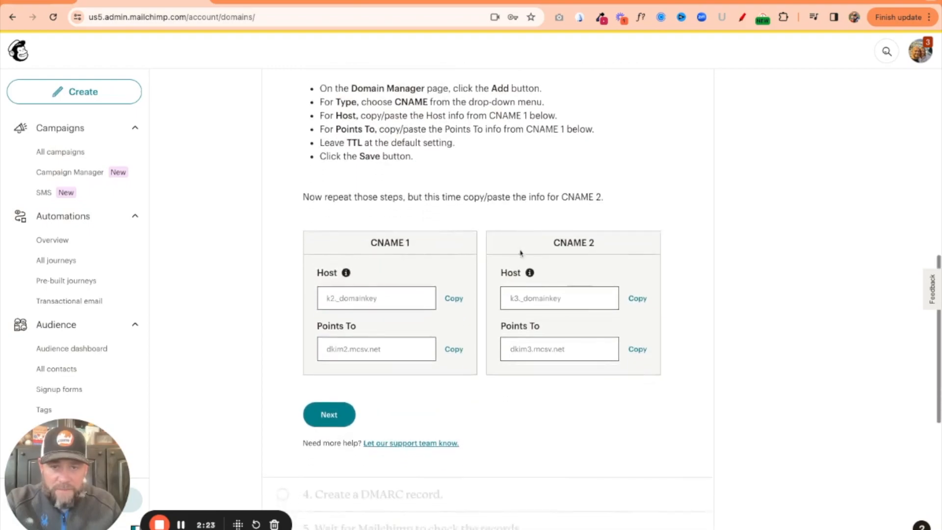
mouse_move(472, 252)
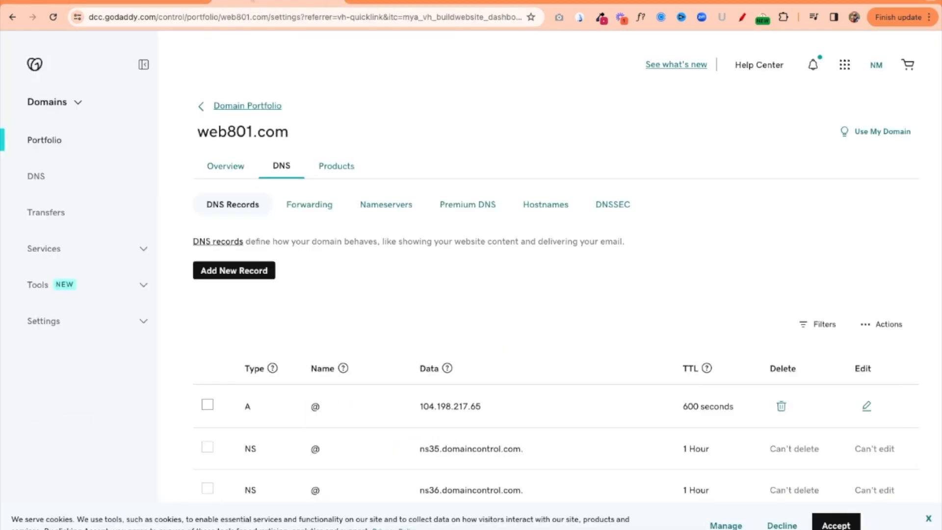
Add a CNAME record k2._domainkey pointing to dkim2.mcsv.net.
left_click(233, 270)
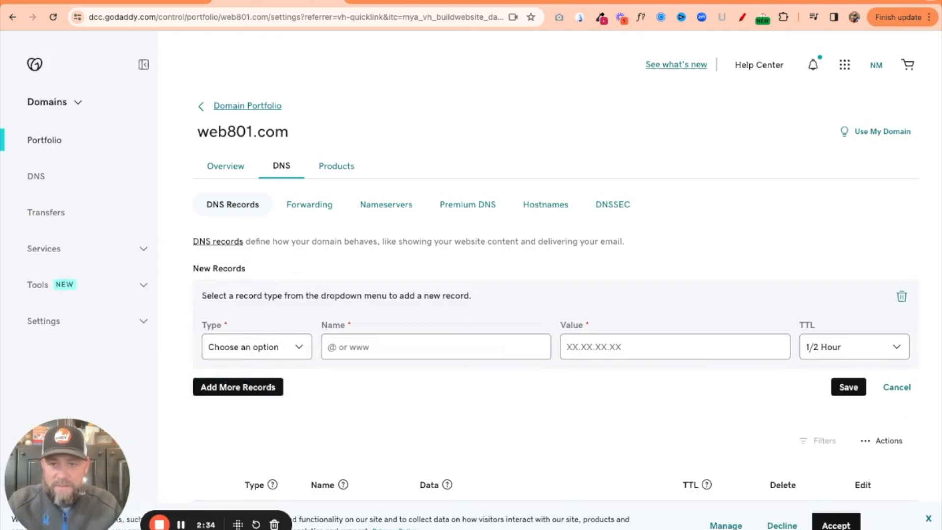
left_click(256, 346)
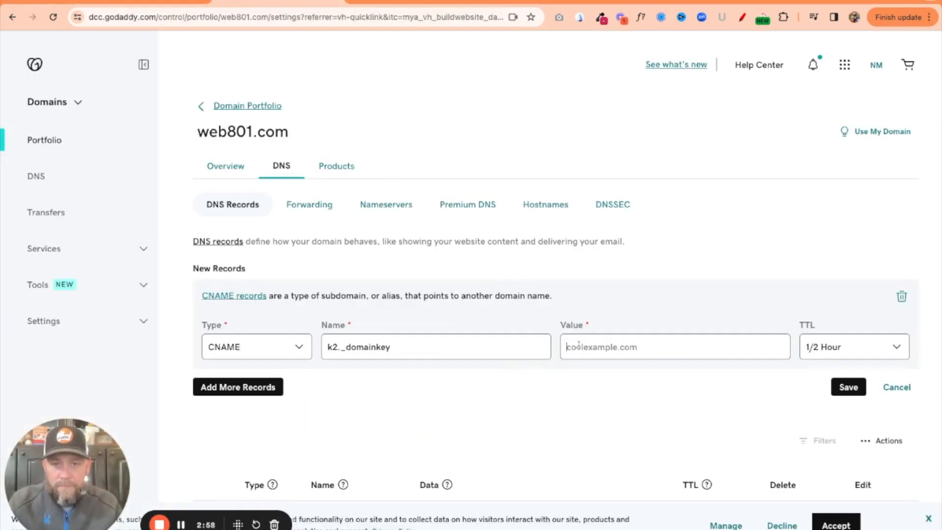
type("dkim2.mcsv.net")
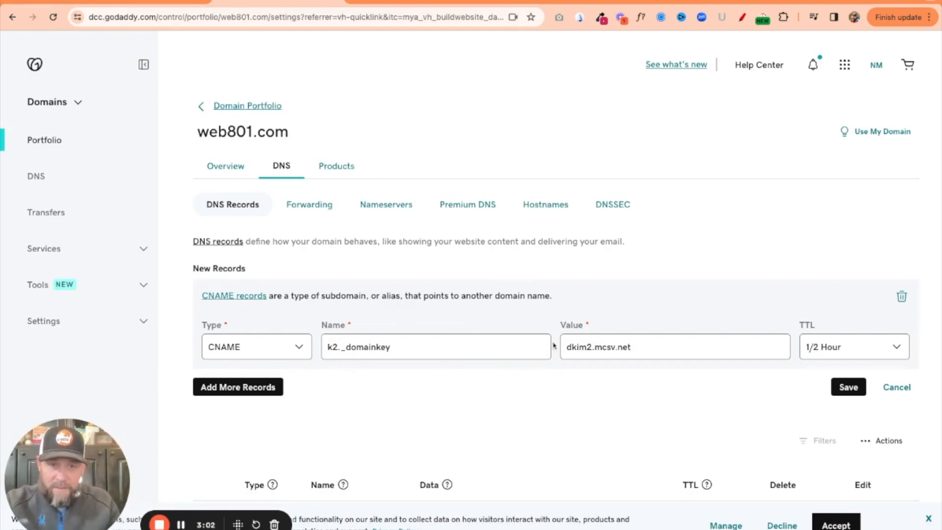
mouse_move(883, 344)
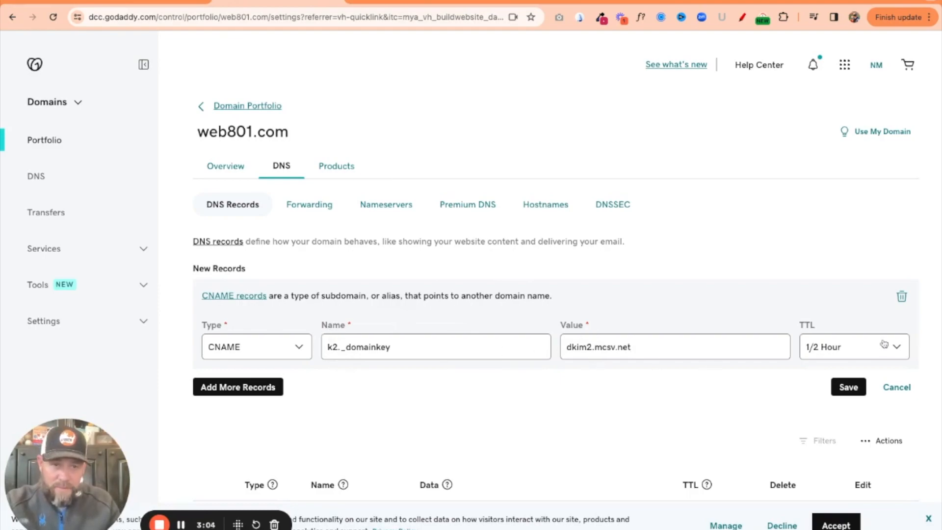
mouse_move(715, 395)
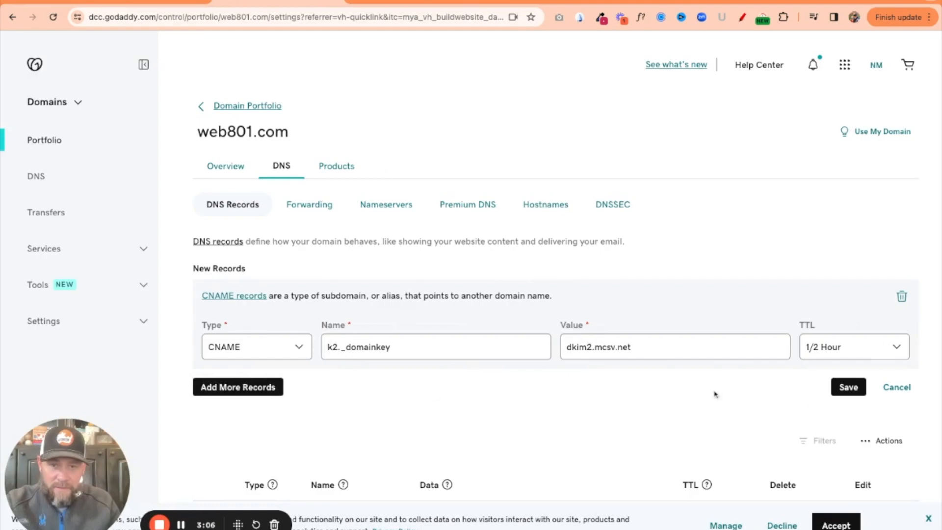
Add a second CNAME record k3._domainkey pointing to dkim3.mcsv.net and save all records.
left_click(236, 387)
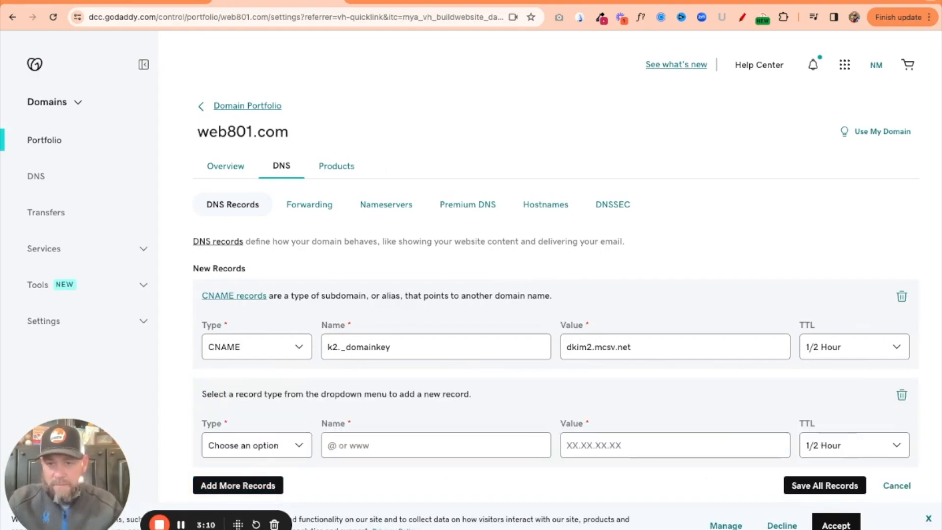
left_click(256, 444)
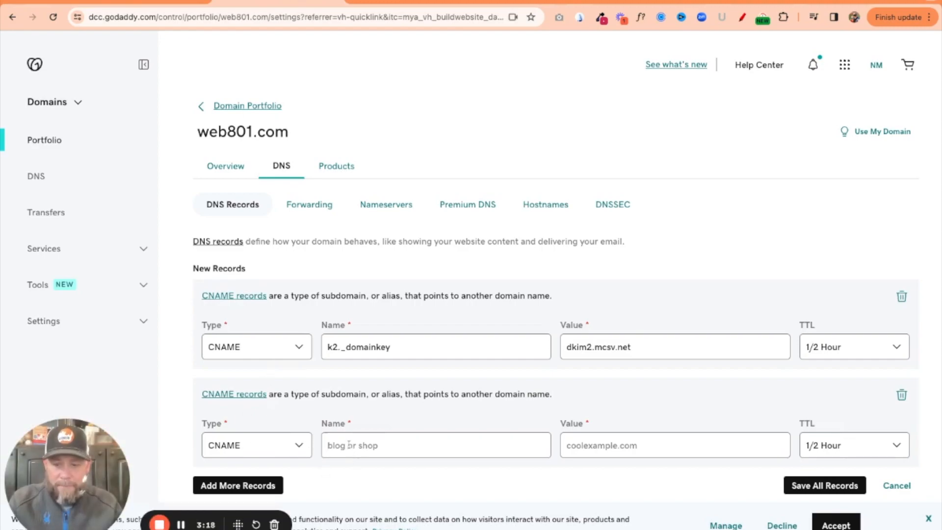
type("k3._domainkey")
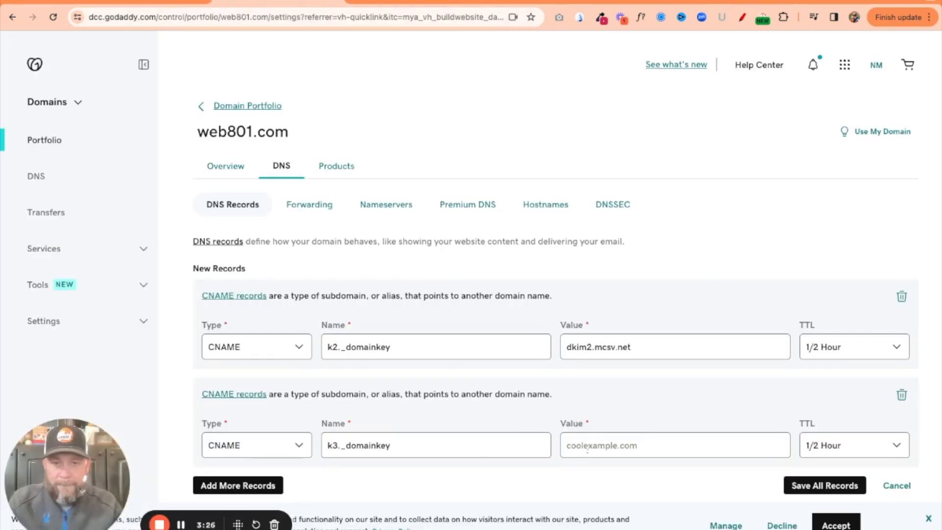
type("dkim3.mcsv.net")
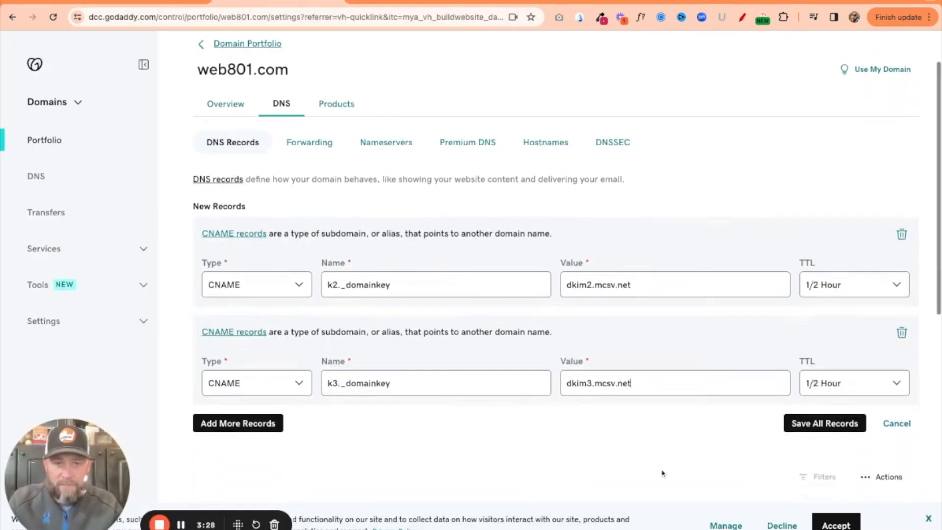
left_click(824, 423)
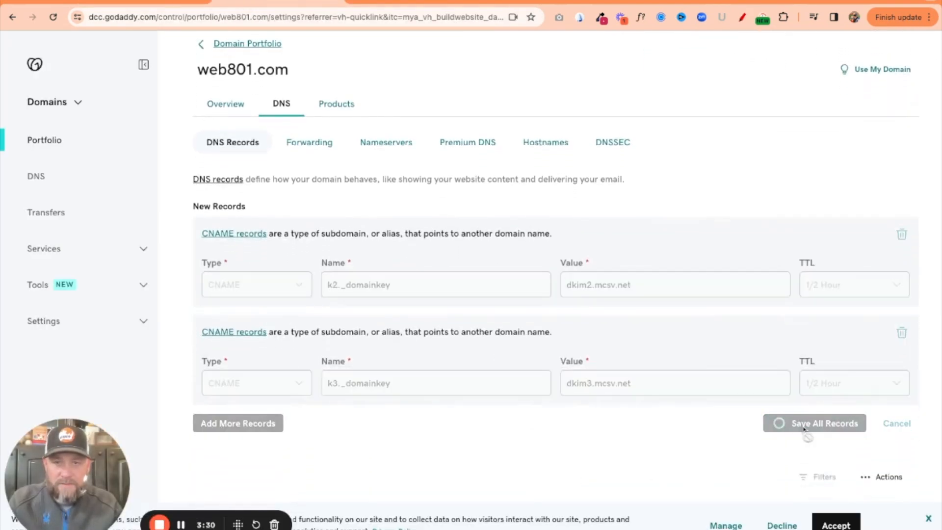
left_click(822, 423)
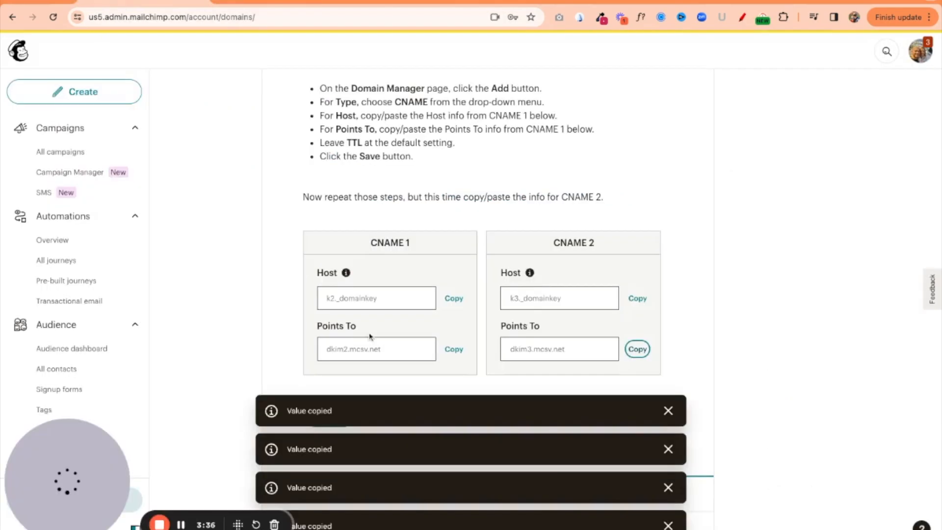
Scroll to Mailchimp's DMARC step showing TXT host _dmarc with value v=DMARC1; p=none;.
scroll("down", 3)
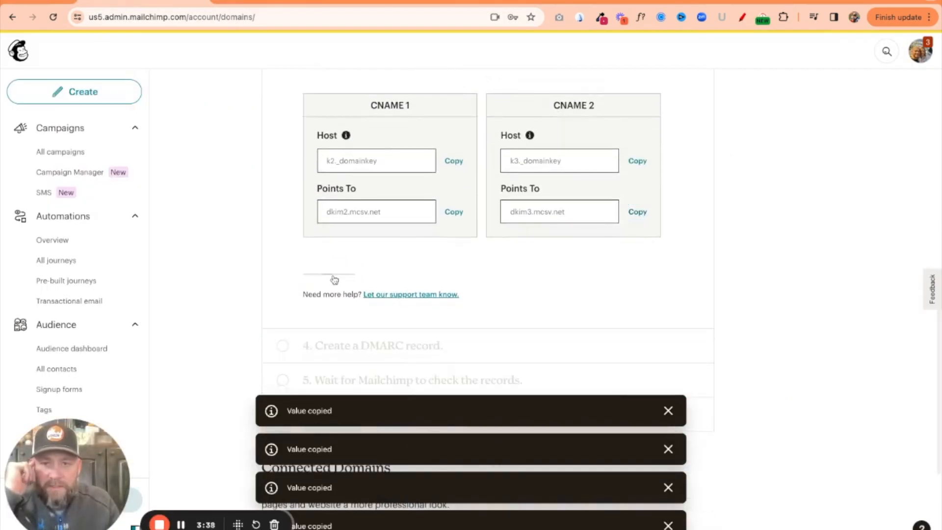
scroll("down", 3)
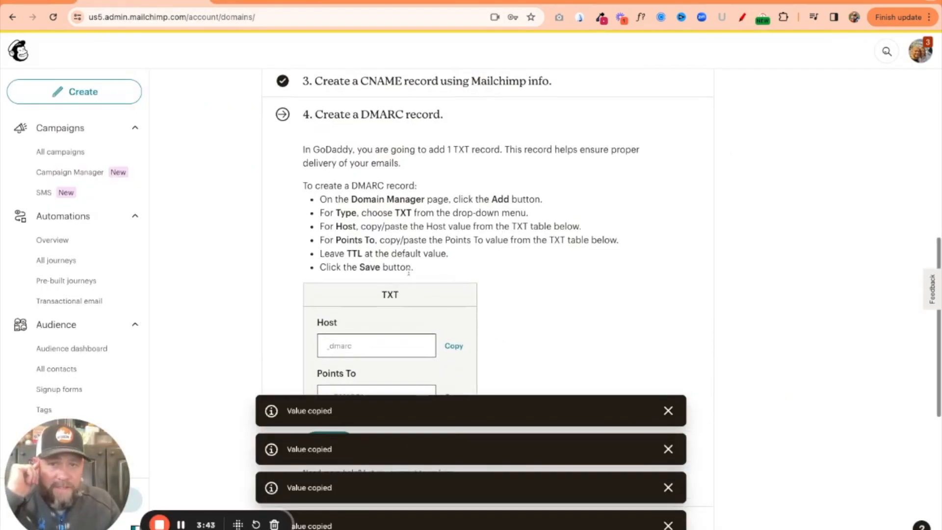
scroll("down", 3)
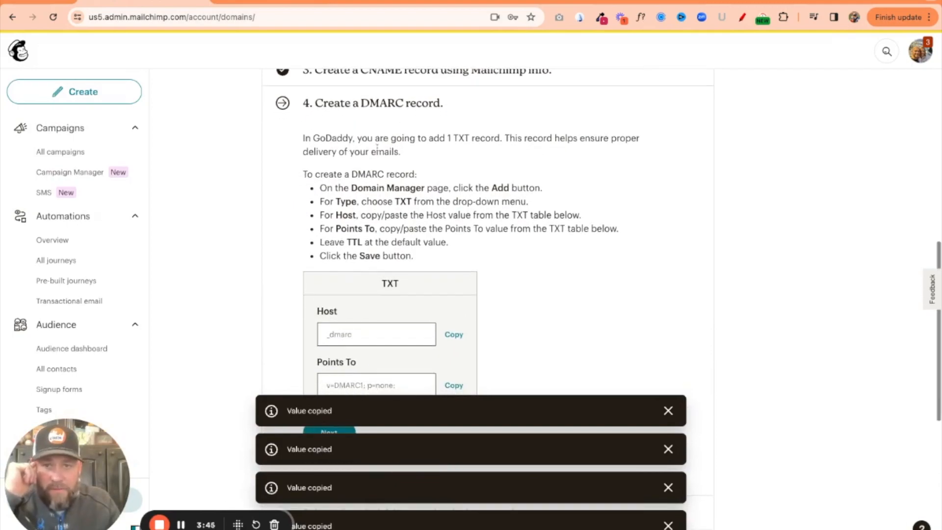
scroll("down", 3)
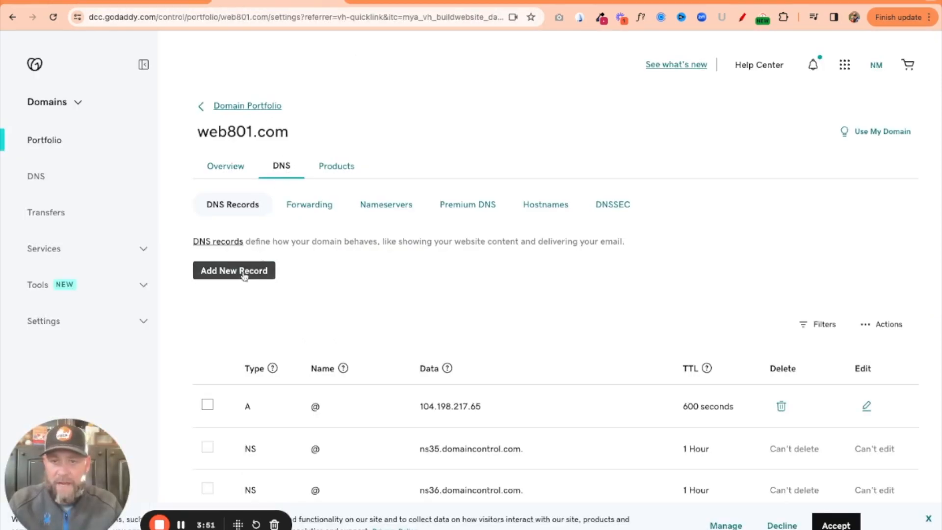
Add and save a TXT record _dmarc with value v=DMARC1; p=none; for web801.com.
left_click(233, 271)
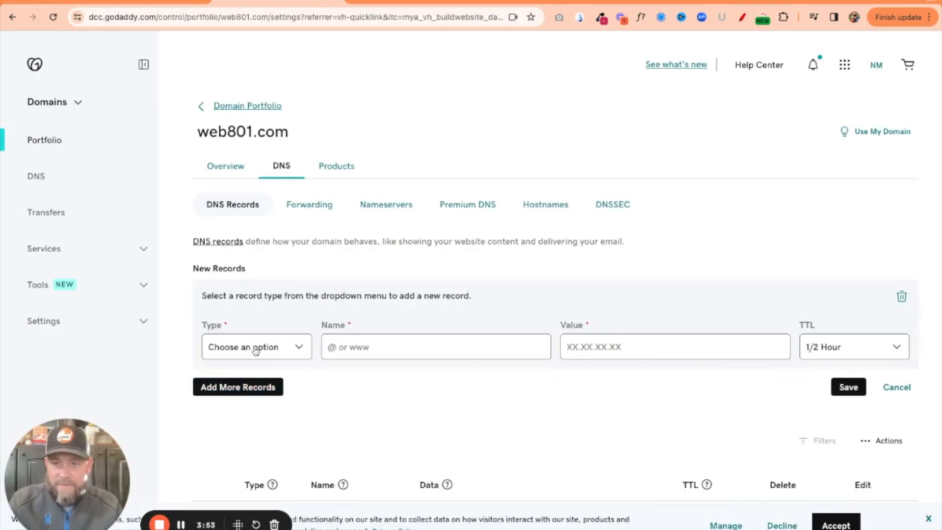
left_click(256, 346)
type("_dmarc")
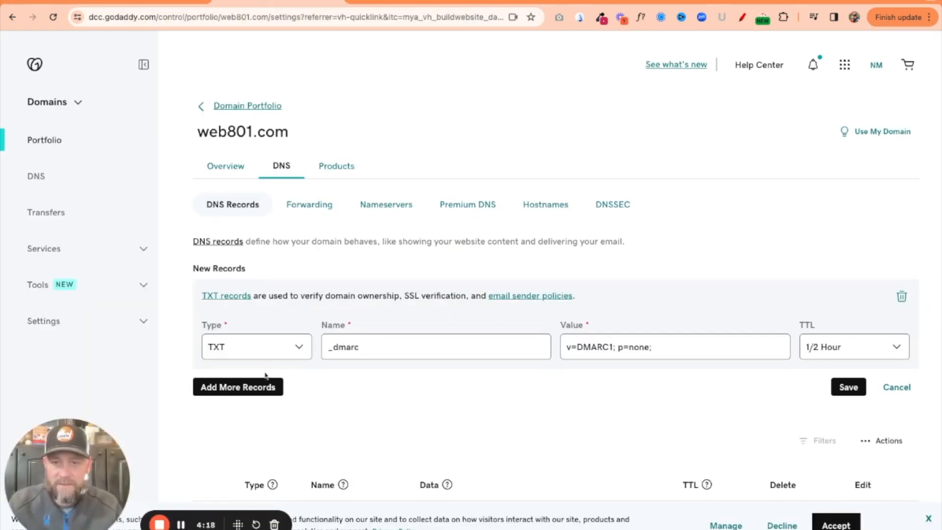
left_click(848, 387)
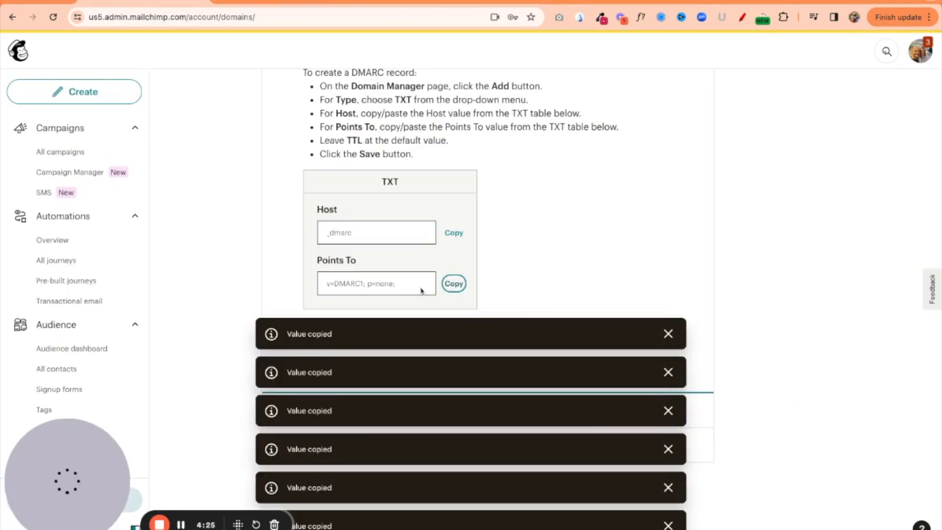
Run Check Status in step 5 so Mailchimp reports web801.com as authenticated.
scroll("down", 3)
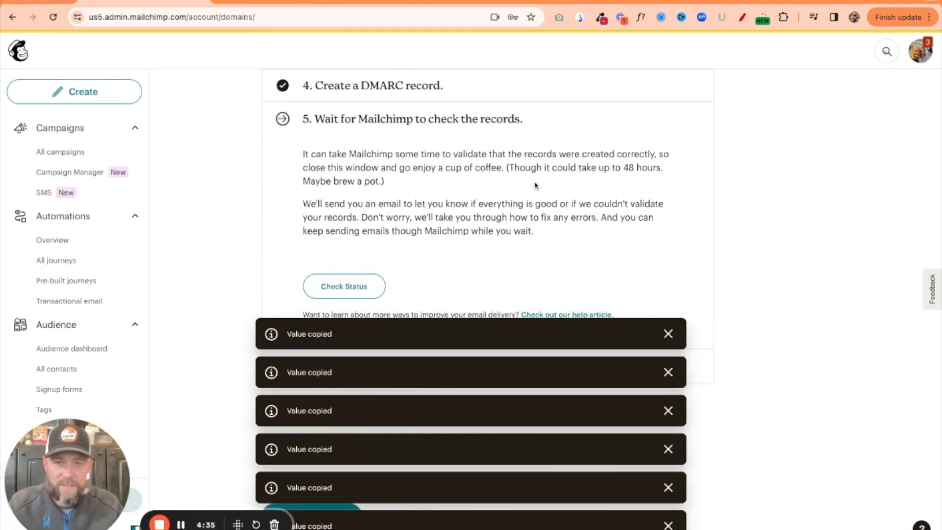
scroll("down", 3)
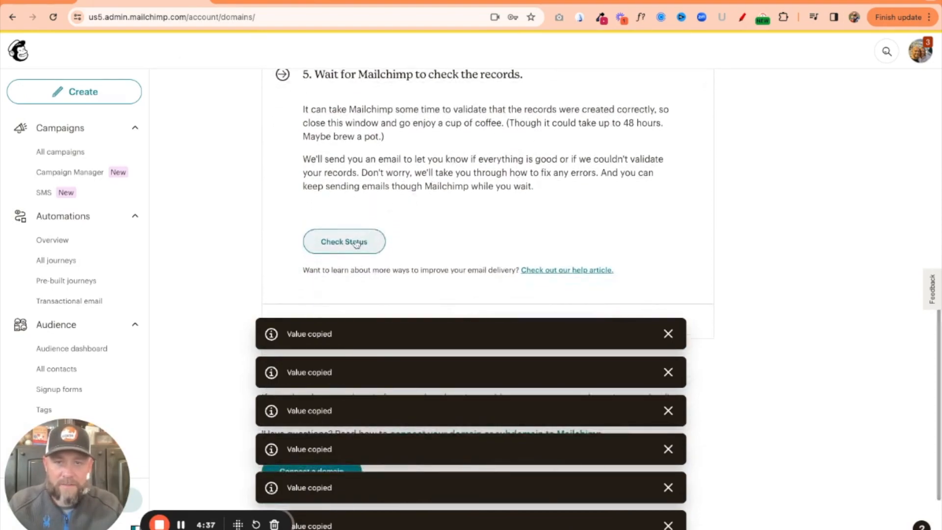
left_click(344, 242)
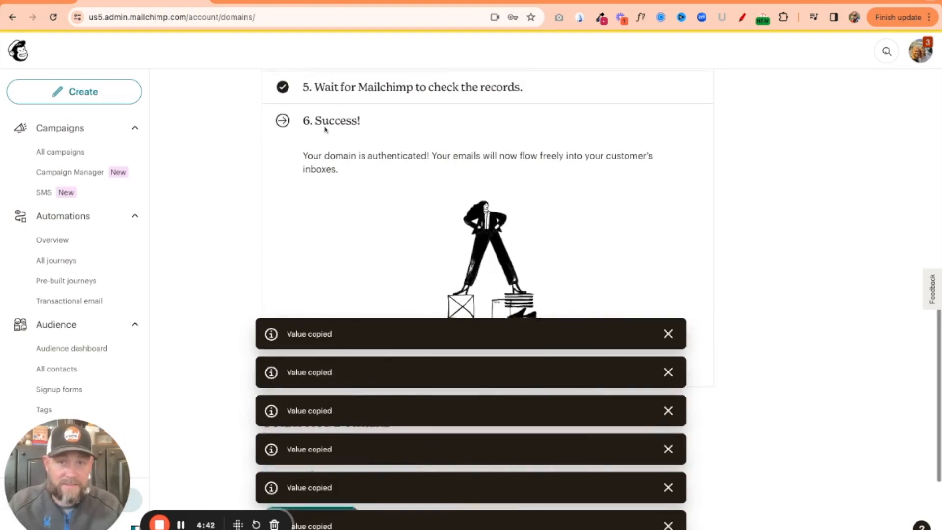